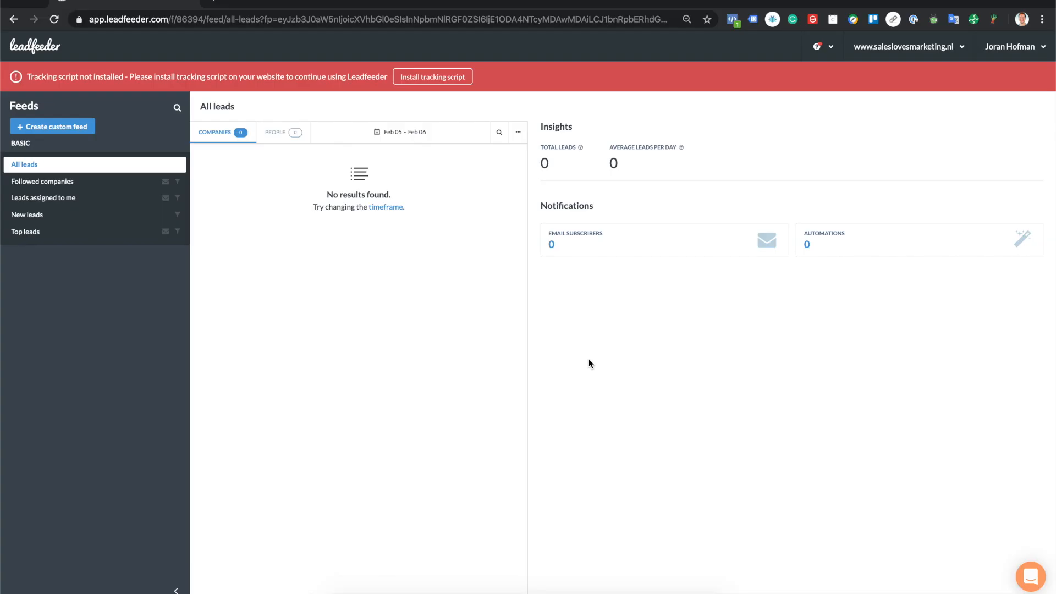
pyautogui.moveTo(339, 195)
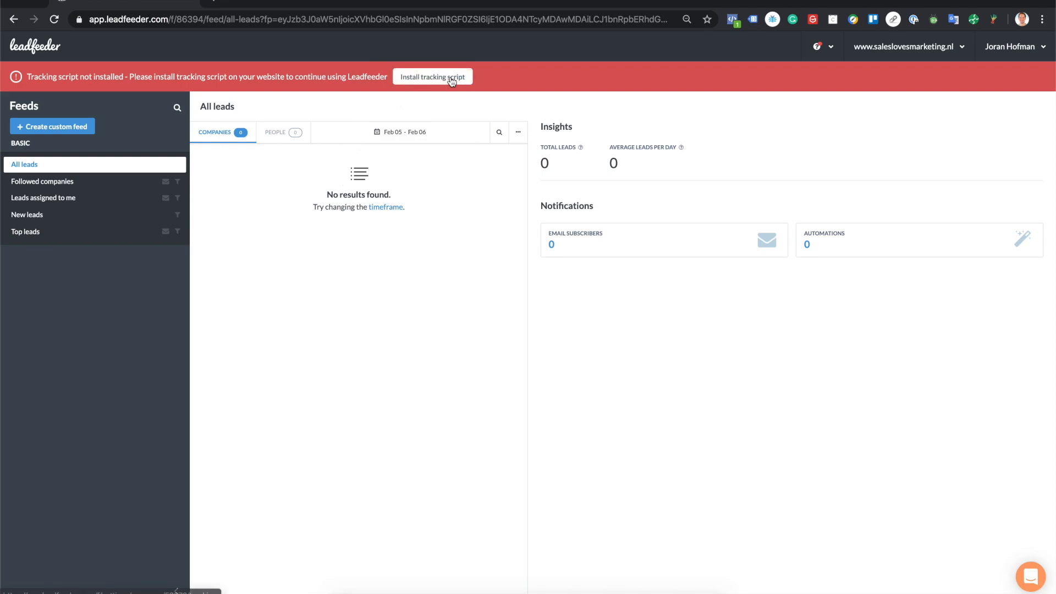
# Open Leadfeeder's Company settings tab for Sales Loves Marketing through Your settings
pyautogui.click(433, 76)
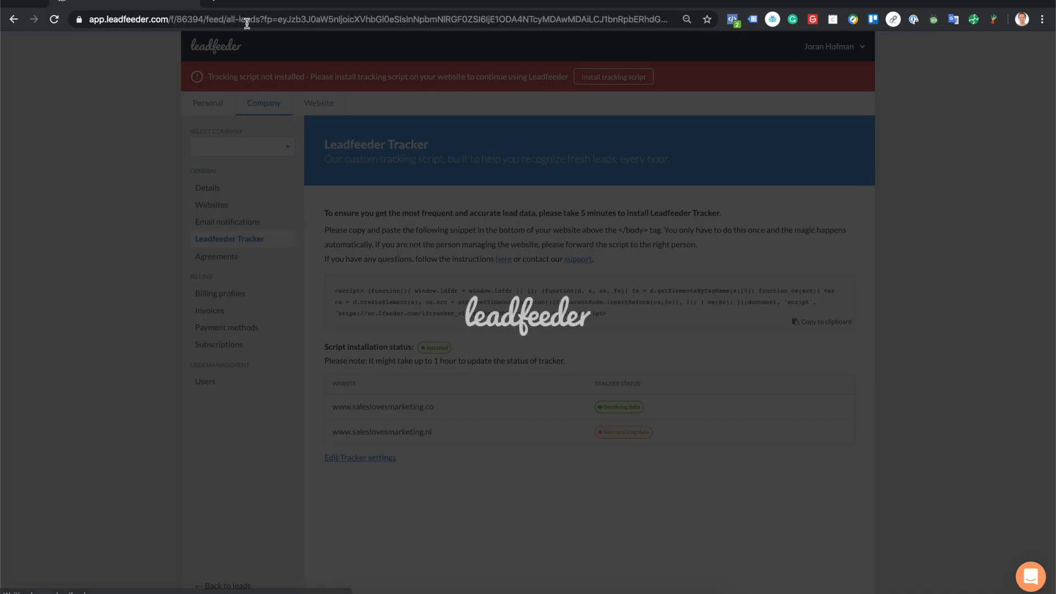
pyautogui.click(1011, 46)
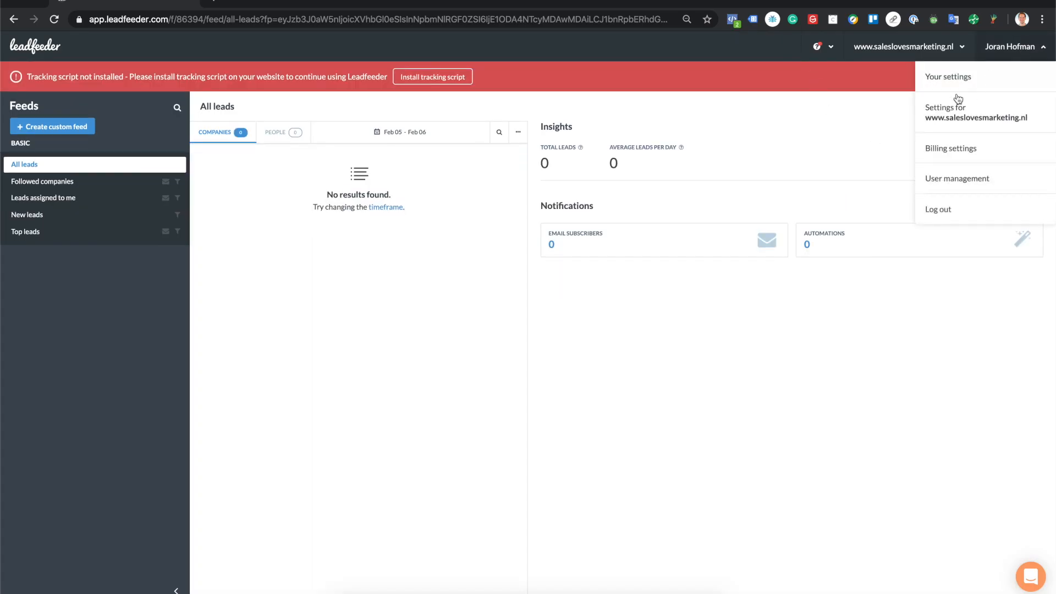
pyautogui.click(977, 111)
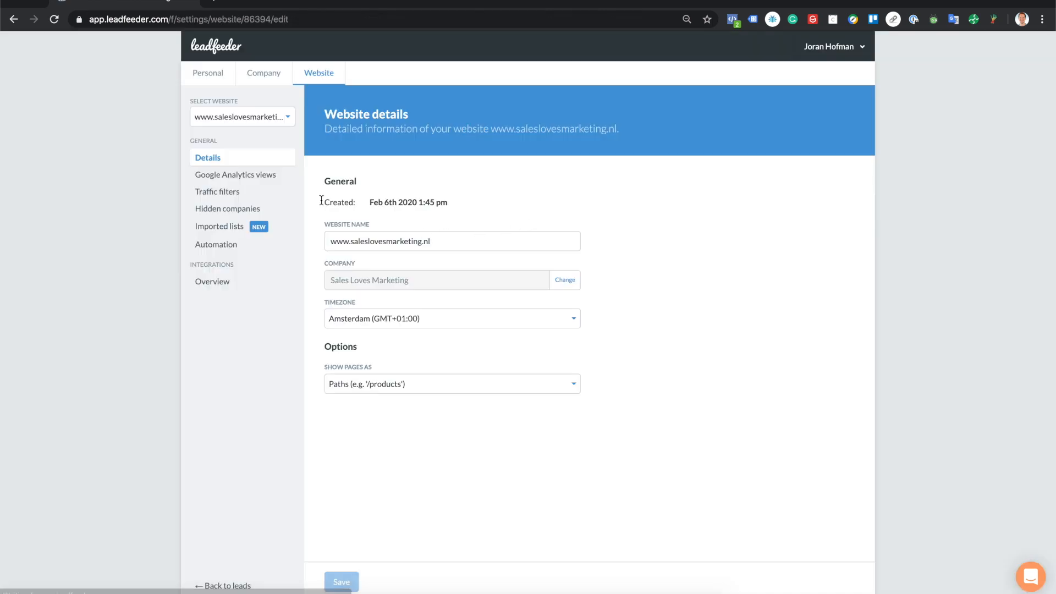
pyautogui.click(264, 103)
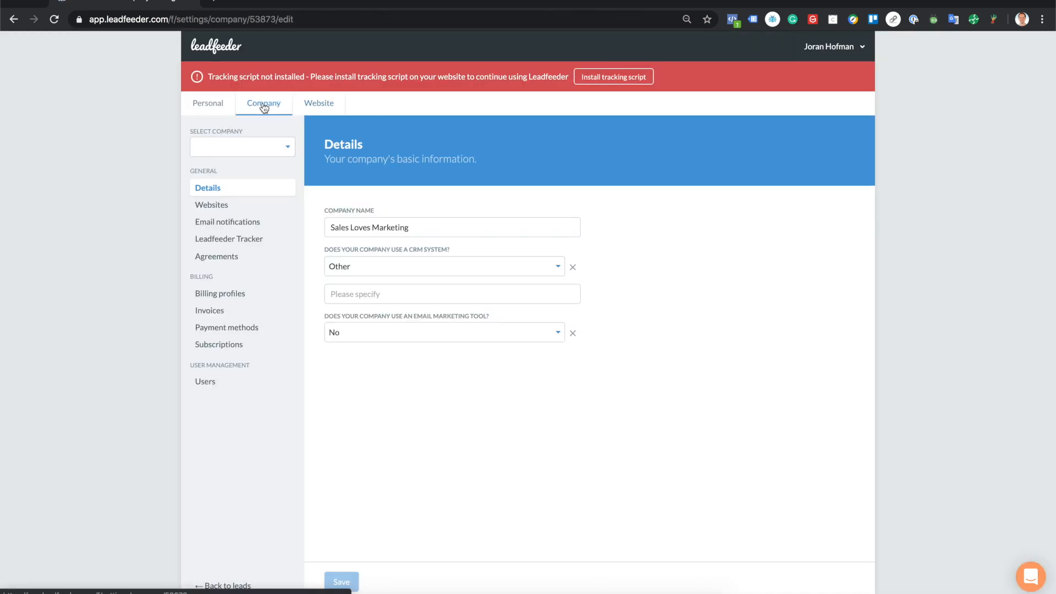
# Open the Leadfeeder Tracker page to get its tracking script snippet
pyautogui.click(228, 238)
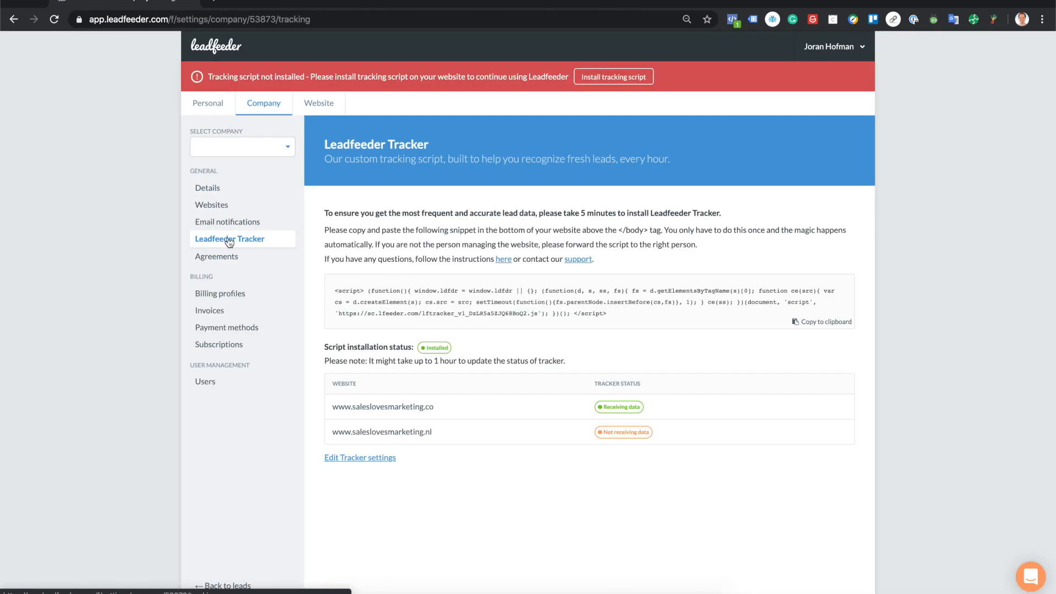
pyautogui.moveTo(751, 249)
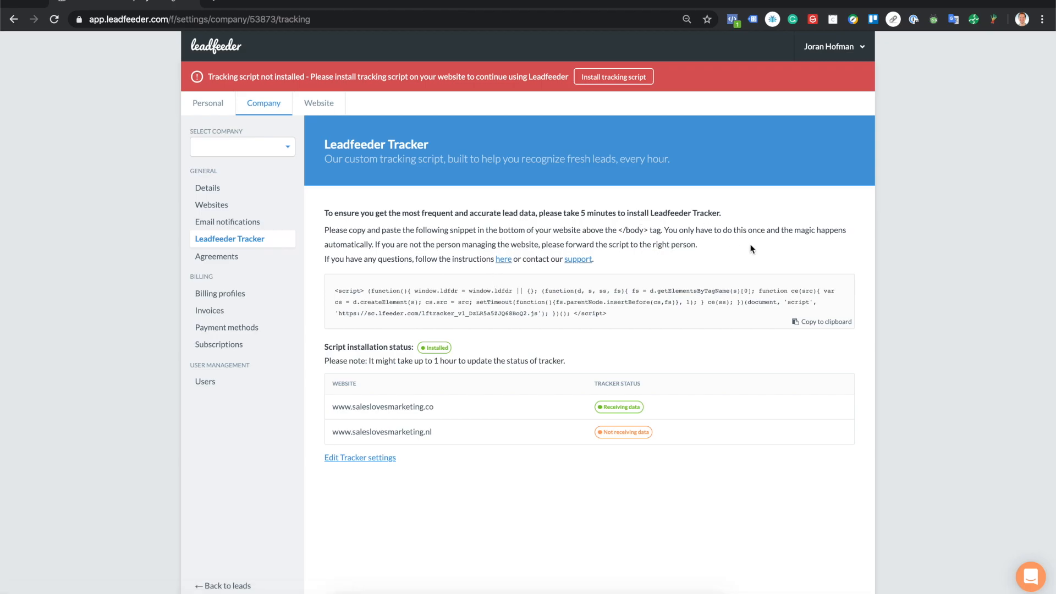
pyautogui.moveTo(403, 433)
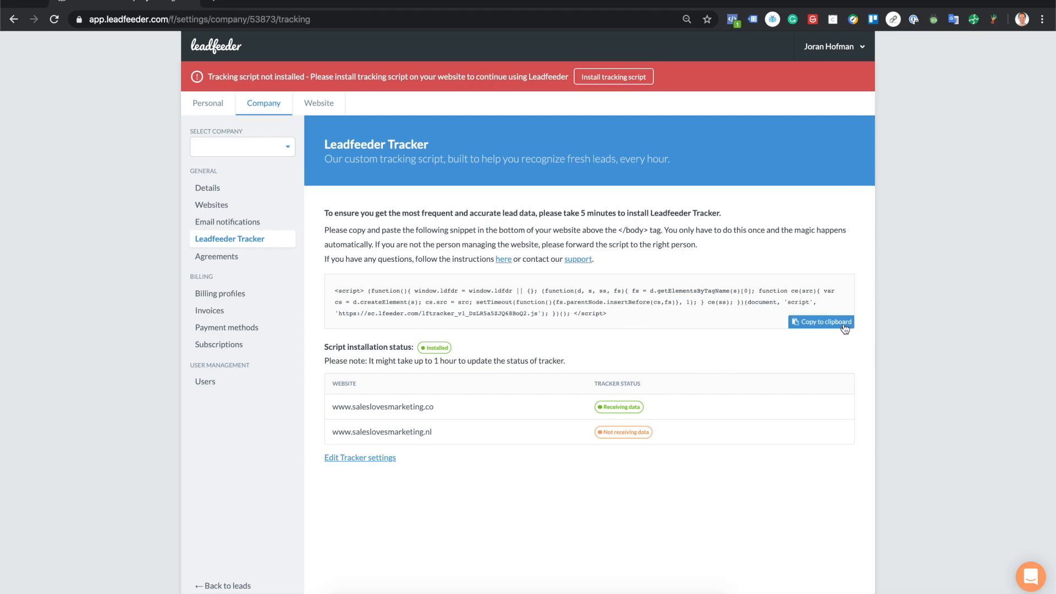
# In GTM, create a new tag named 'Leadfeeder Tracker' and choose its tag type
pyautogui.click(313, 4)
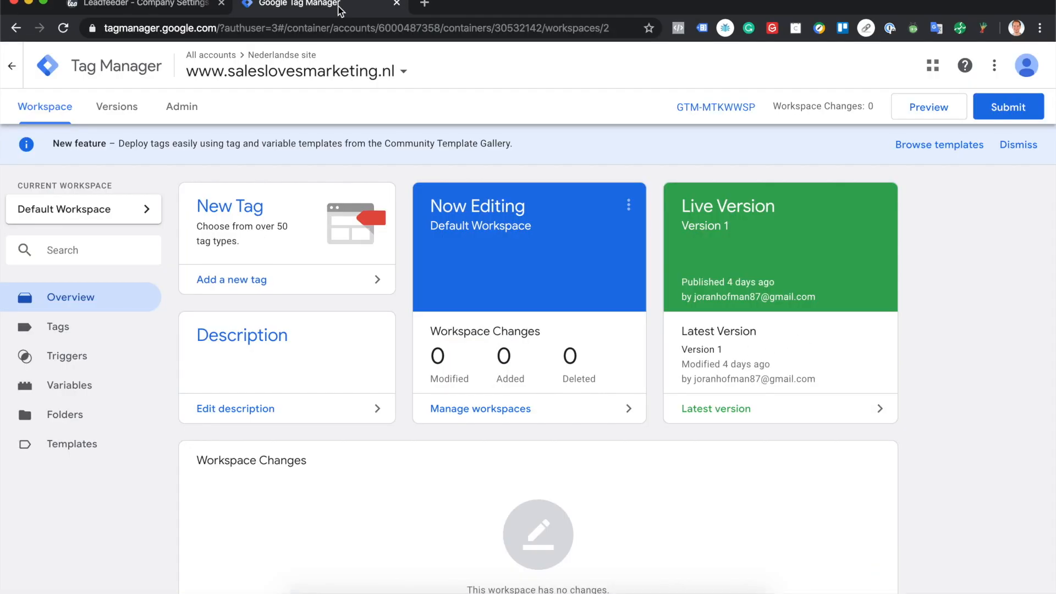
pyautogui.moveTo(232, 280)
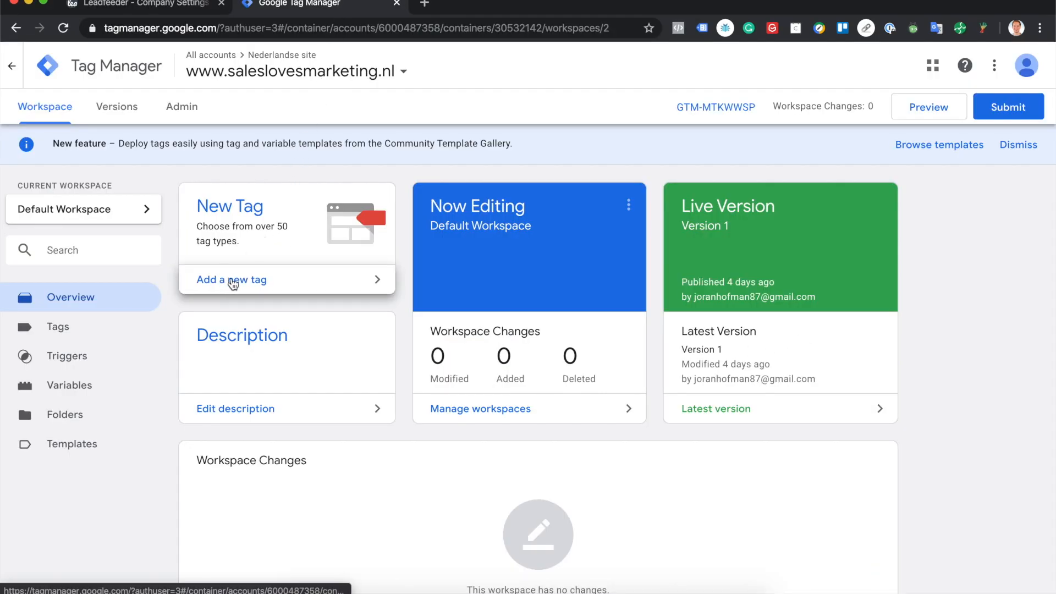
pyautogui.click(231, 279)
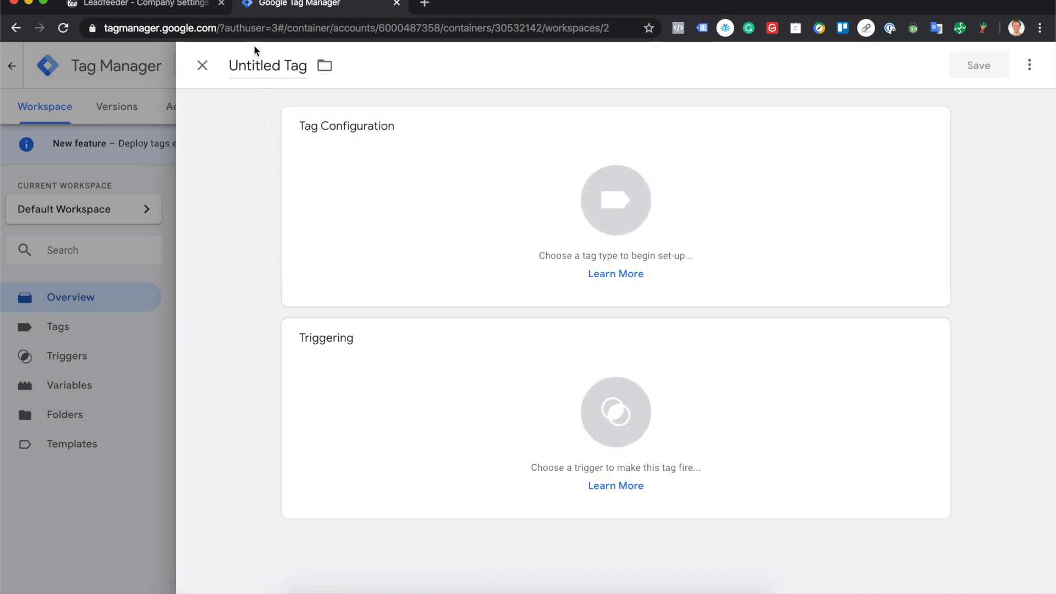
pyautogui.doubleClick(268, 65)
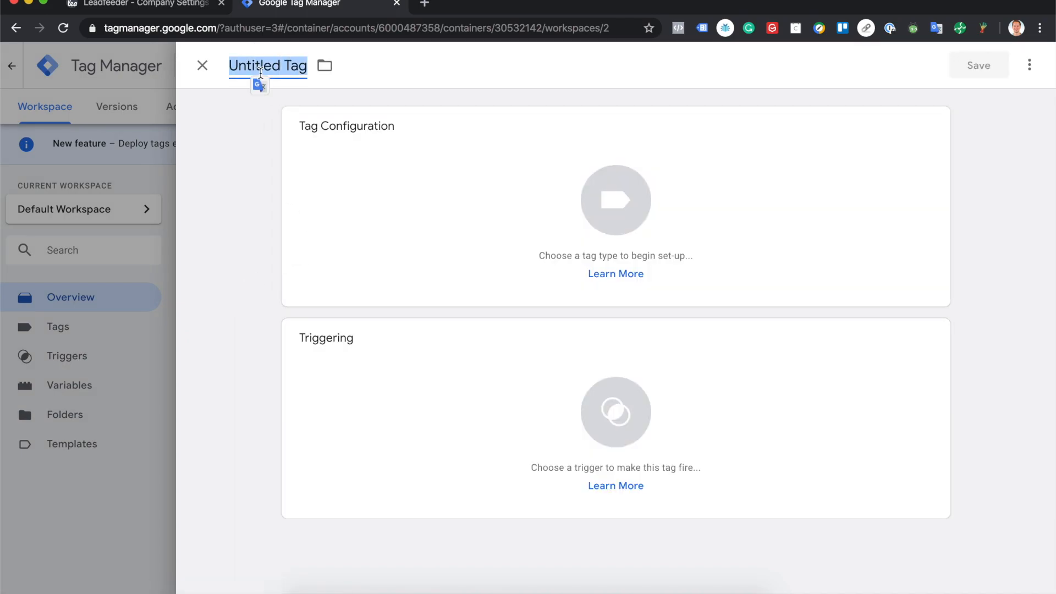
pyautogui.write('Leadfeeder')
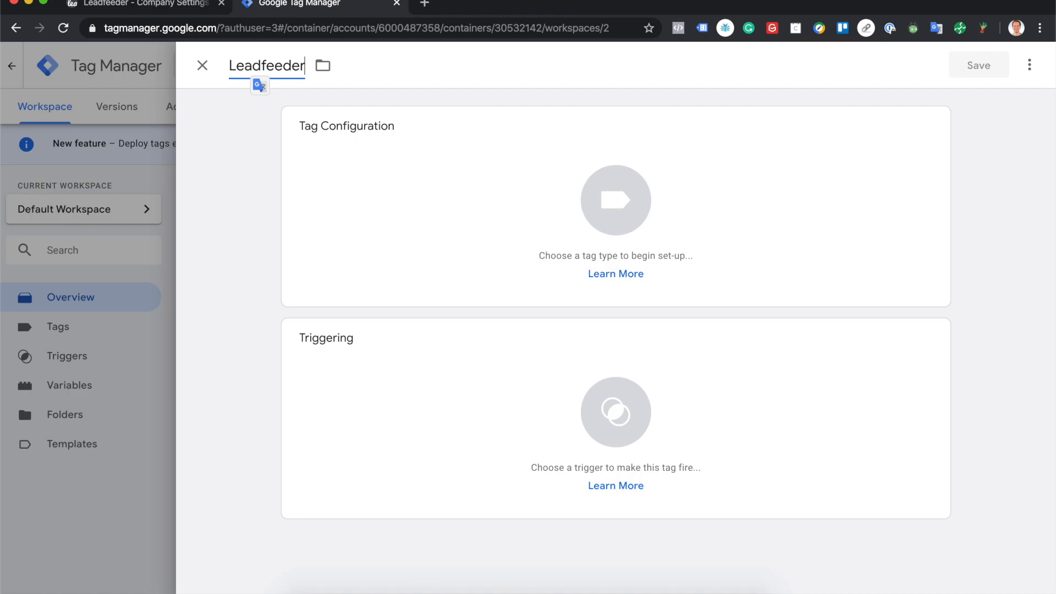
pyautogui.write('Tracker')
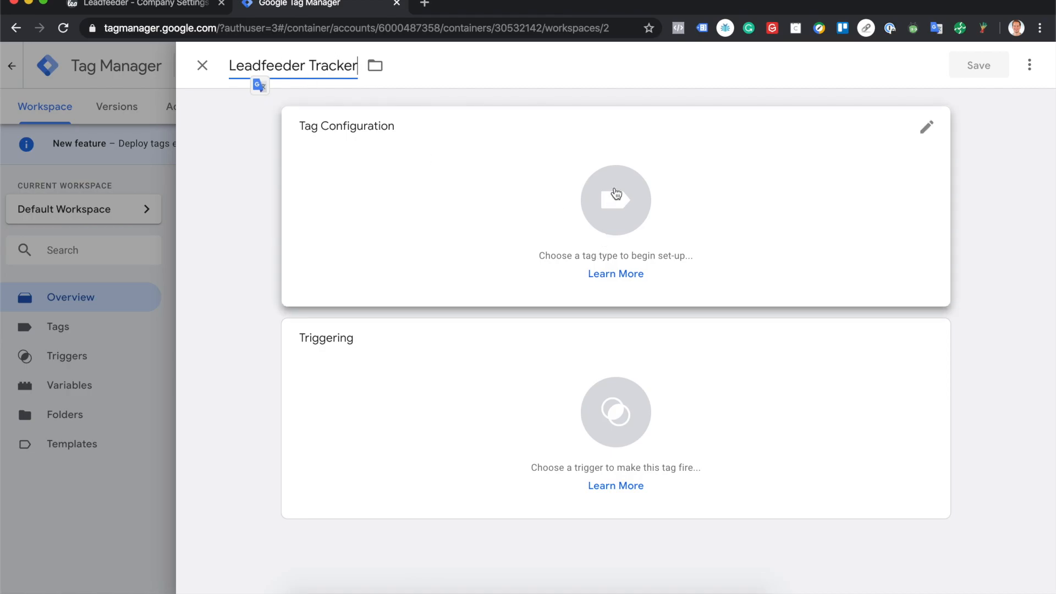
pyautogui.click(615, 199)
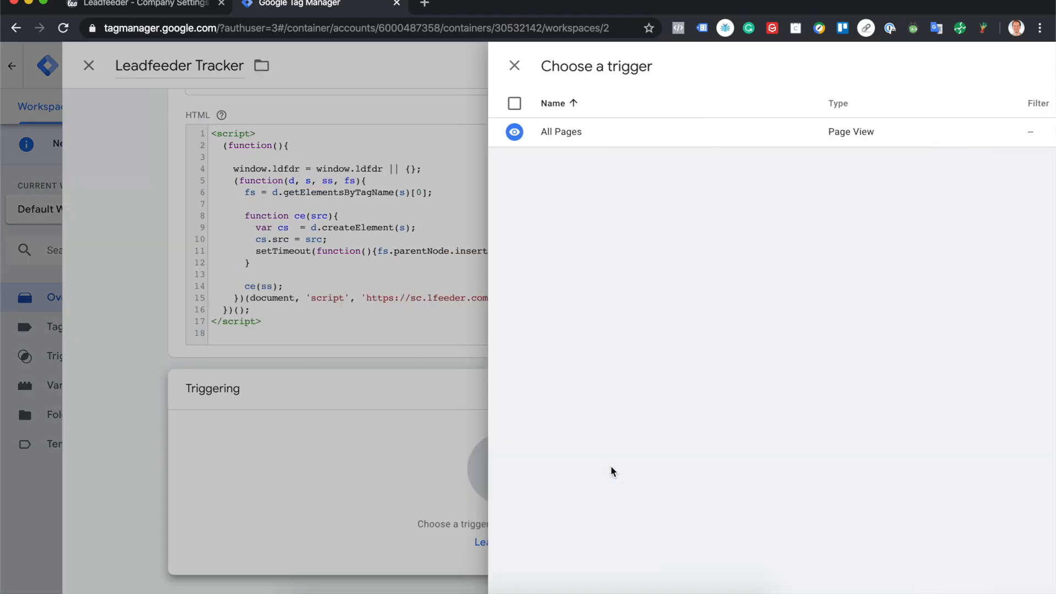
# Set the Leadfeeder Tracker tag's trigger to All Pages and save the tag
pyautogui.click(561, 132)
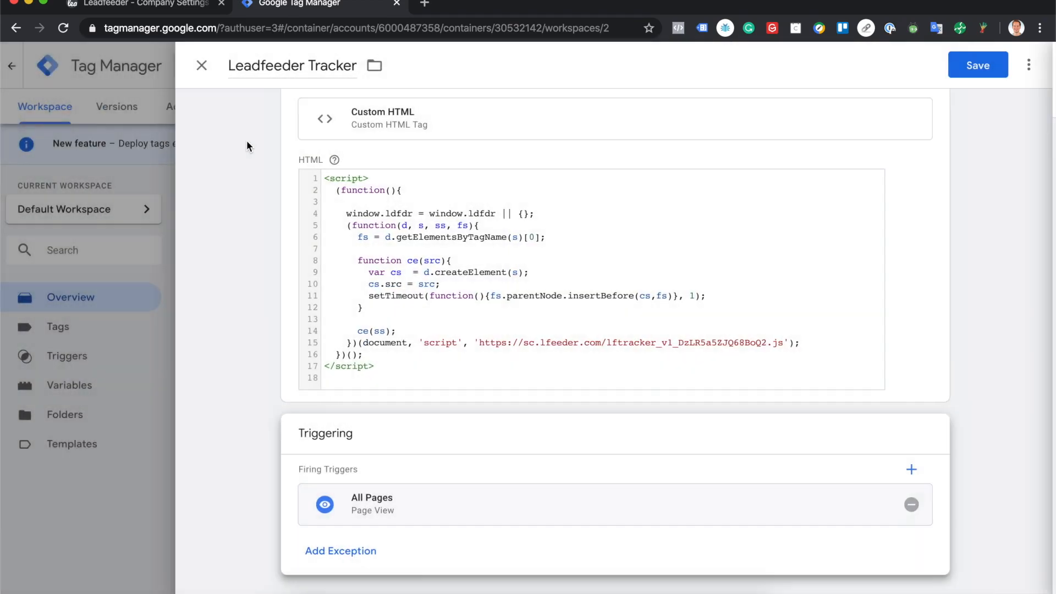
pyautogui.click(978, 65)
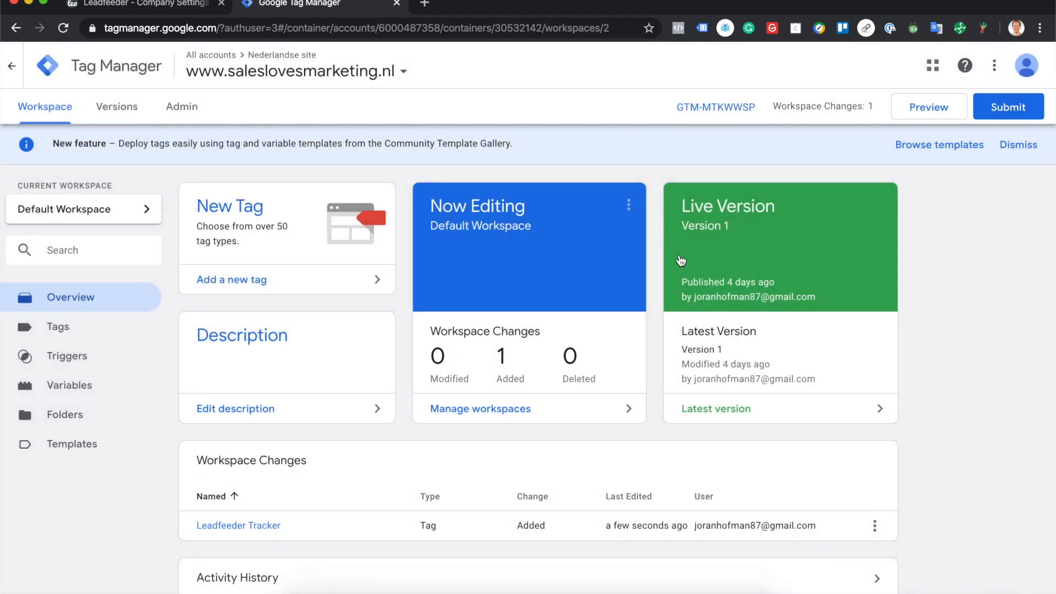
pyautogui.moveTo(1009, 106)
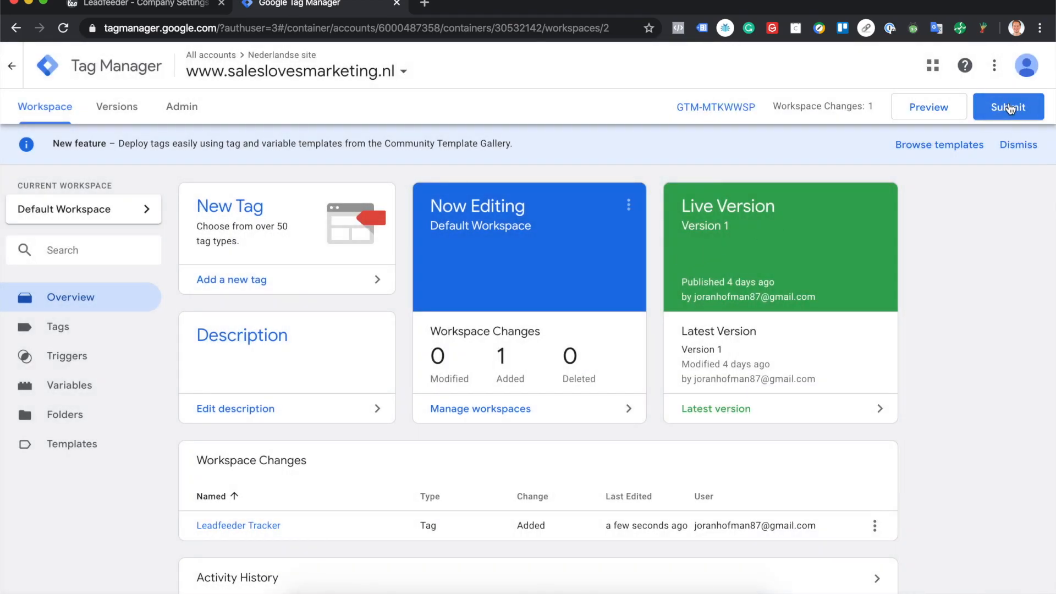
# Publish the workspace as Version 2 'Added LF Tracker', then return to Leadfeeder's tab
pyautogui.click(1008, 106)
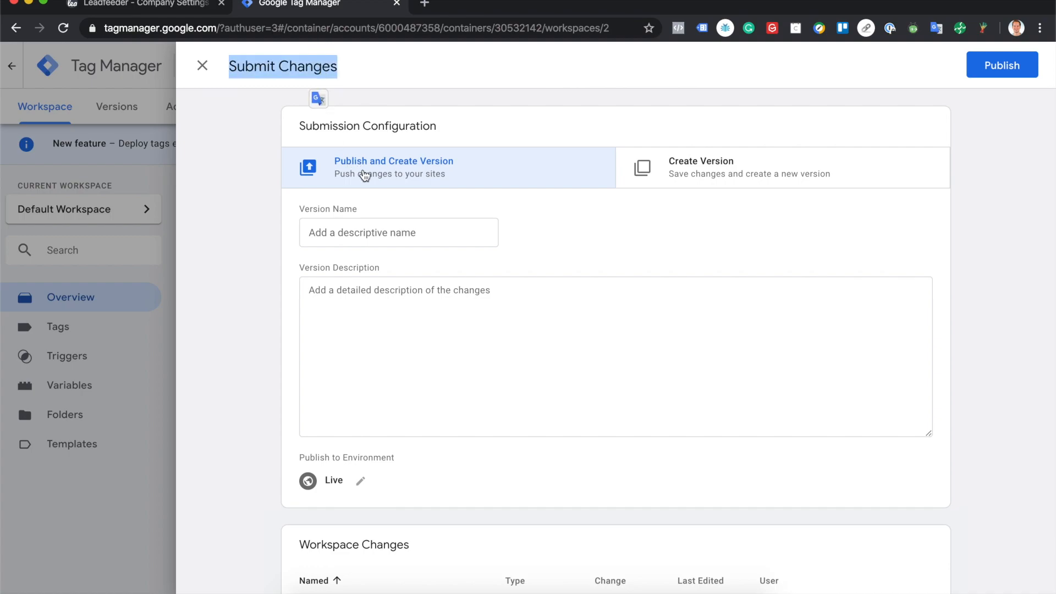
pyautogui.write('Added')
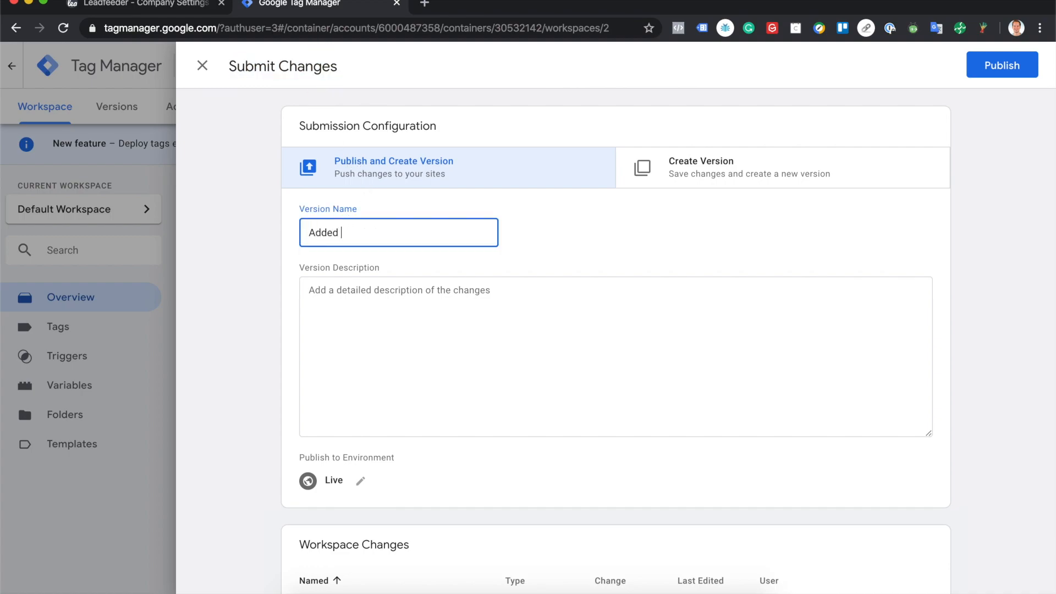
pyautogui.write('LF Tracker')
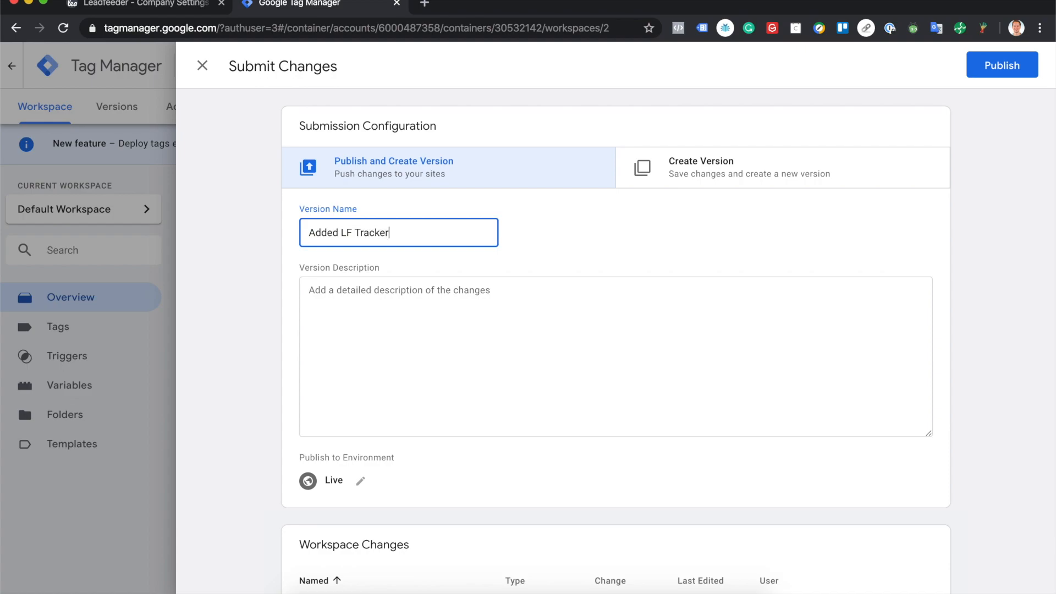
pyautogui.click(542, 303)
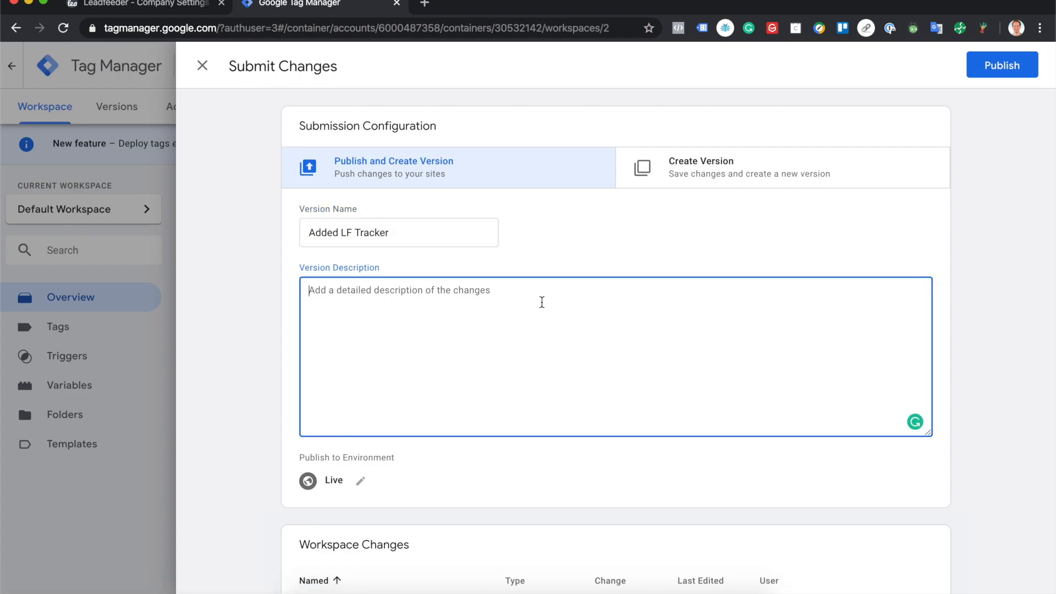
pyautogui.click(1002, 65)
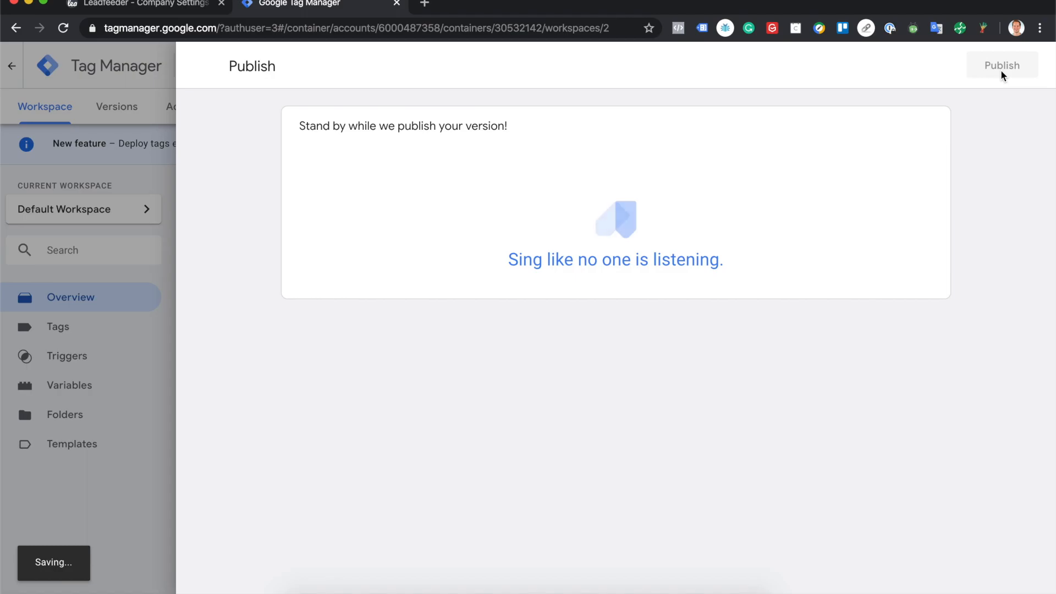
pyautogui.click(1002, 66)
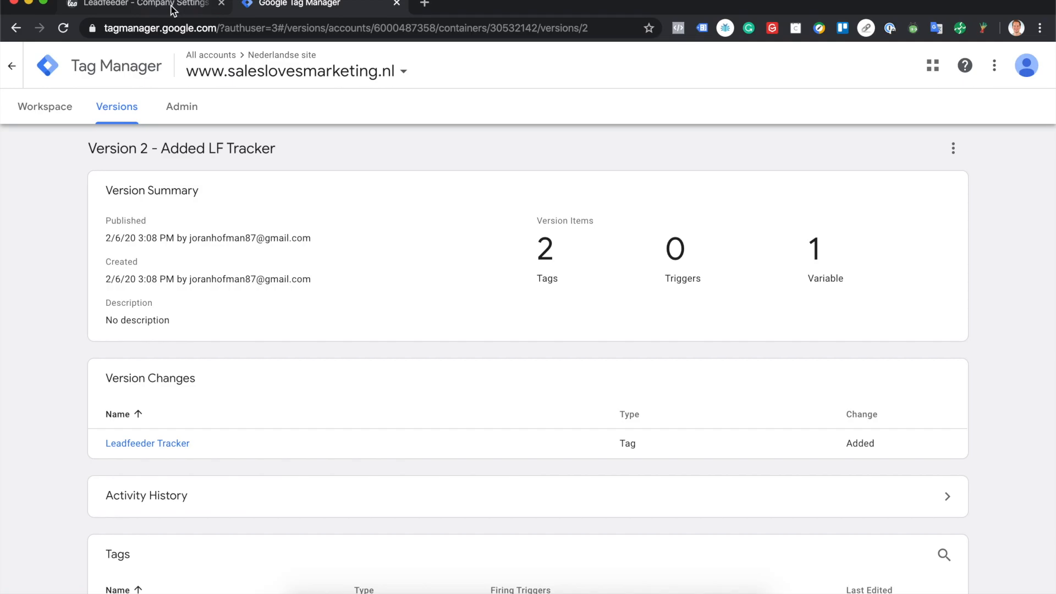
pyautogui.click(139, 5)
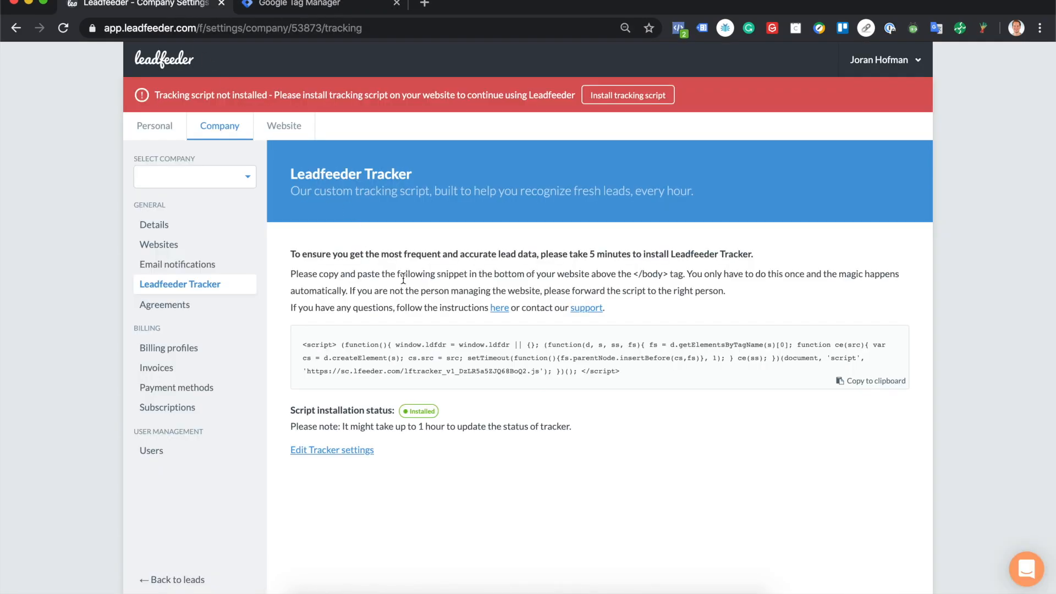